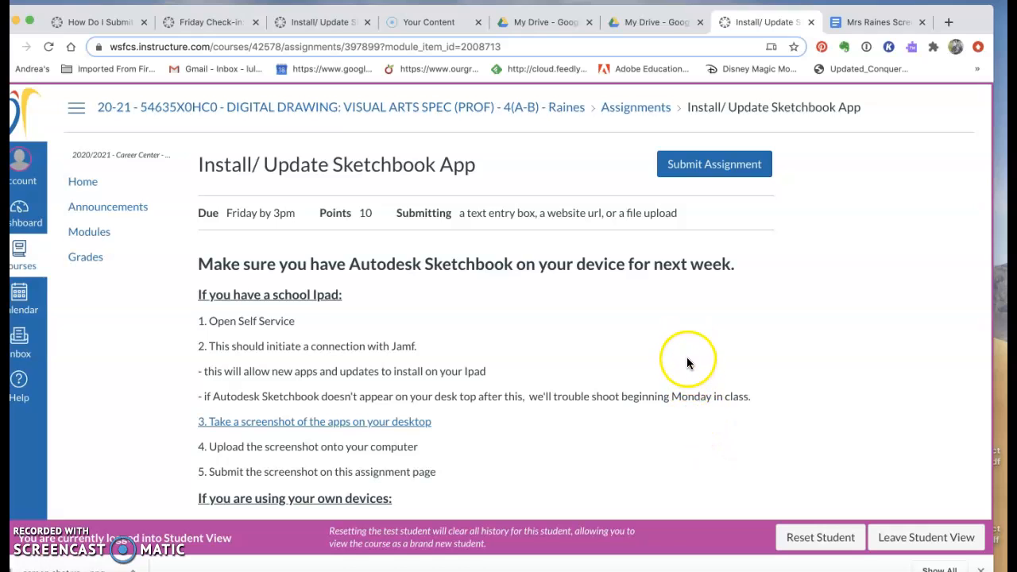
{"action": "mouse_move", "coordinate": [691, 377]}
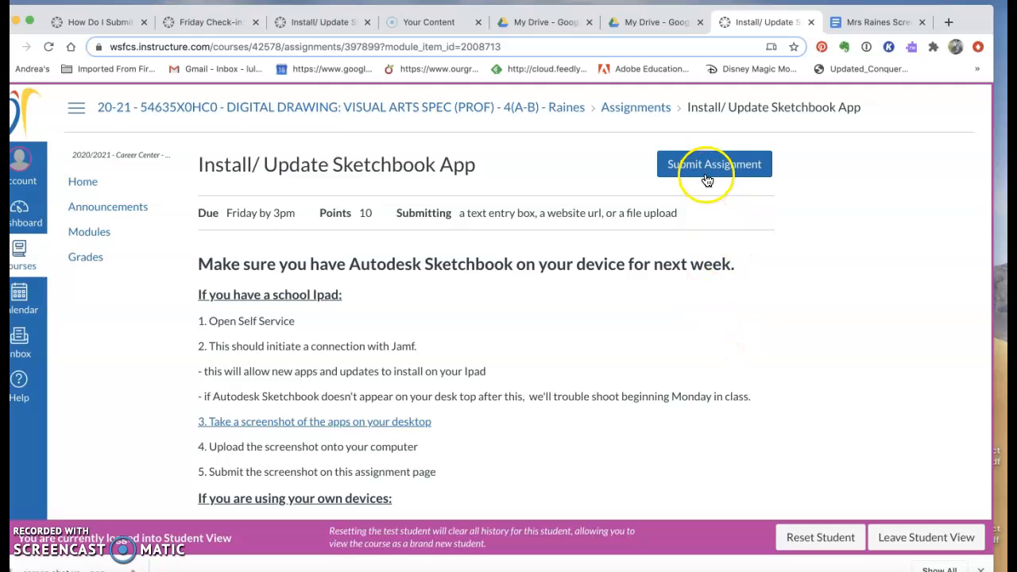
Start a submission for the Install/Update Sketchbook App assignment
{"action": "left_click", "coordinate": [714, 164]}
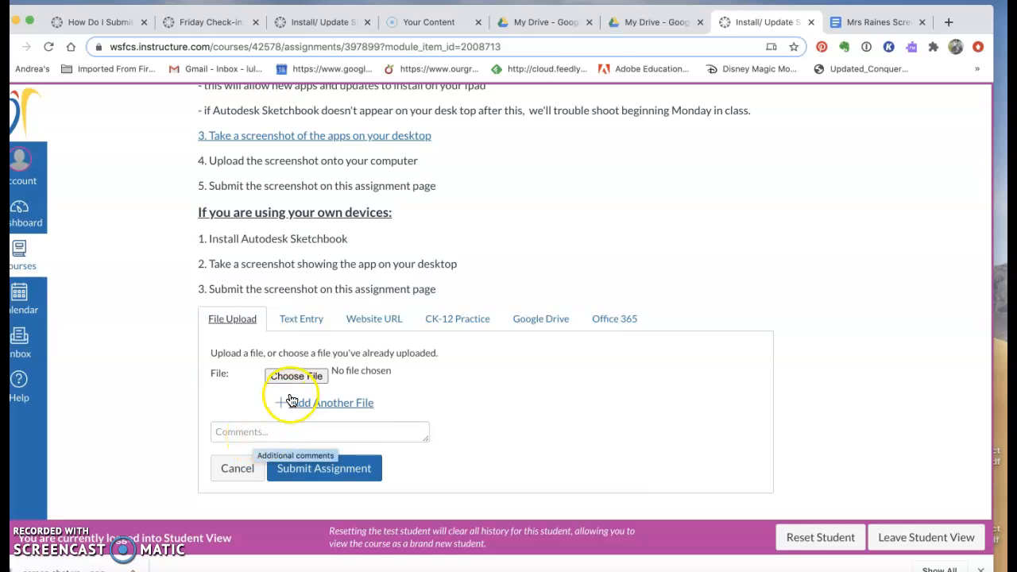
Attach the IMG_3507 screenshot from the Desktop as the upload file
{"action": "left_click", "coordinate": [296, 375]}
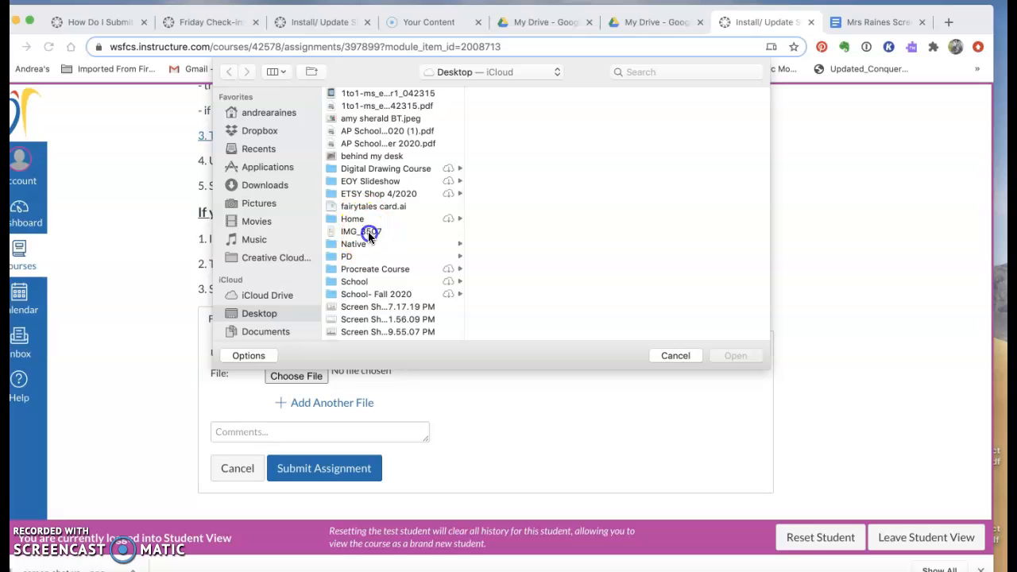
{"action": "left_click", "coordinate": [360, 232]}
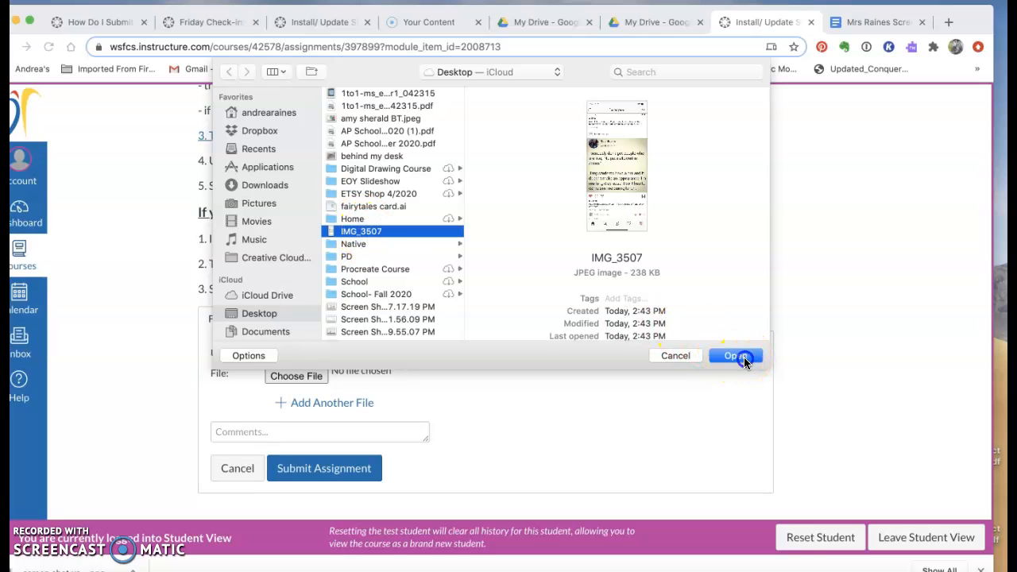
{"action": "left_click", "coordinate": [731, 357]}
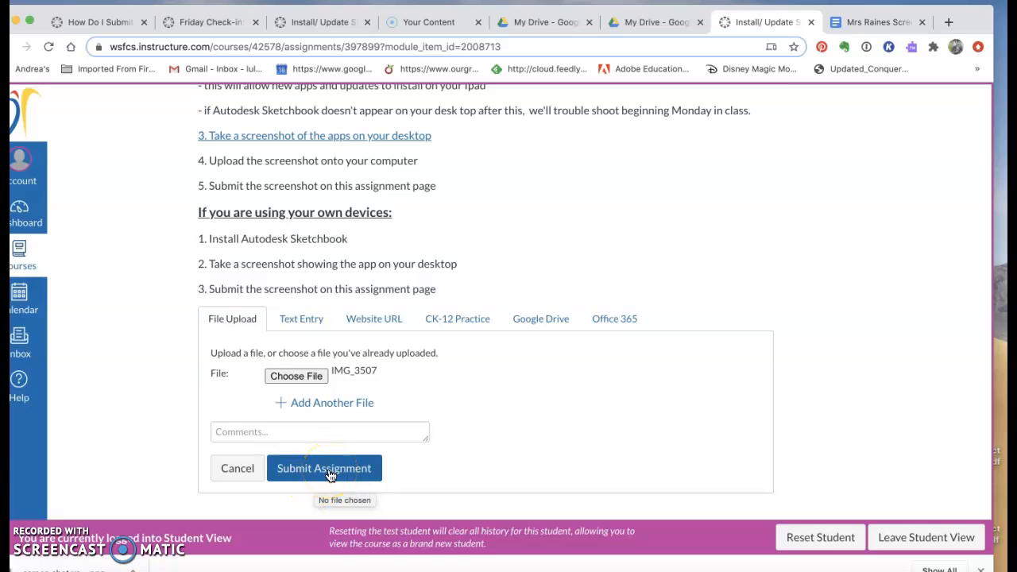
Submit the assignment with IMG_3507, then begin a re-submission
{"action": "left_click", "coordinate": [325, 467]}
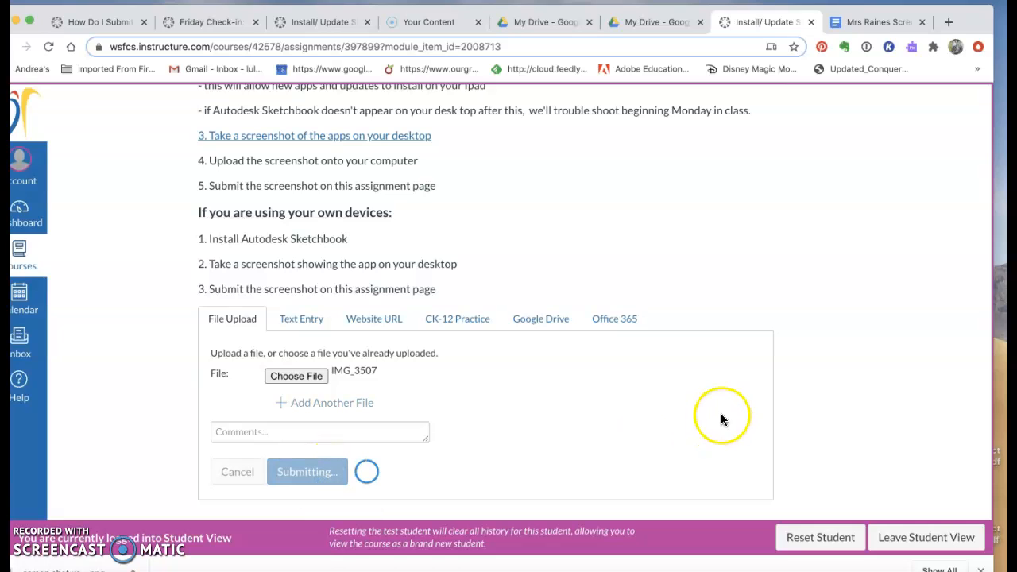
{"action": "left_click", "coordinate": [307, 471]}
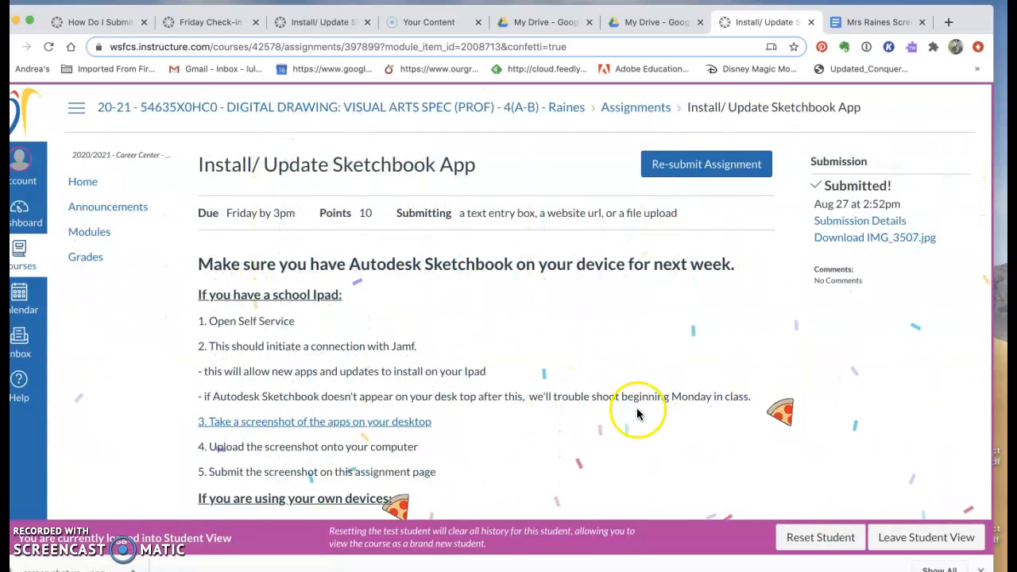
{"action": "scroll", "scroll_direction": "down", "scroll_amount": 3}
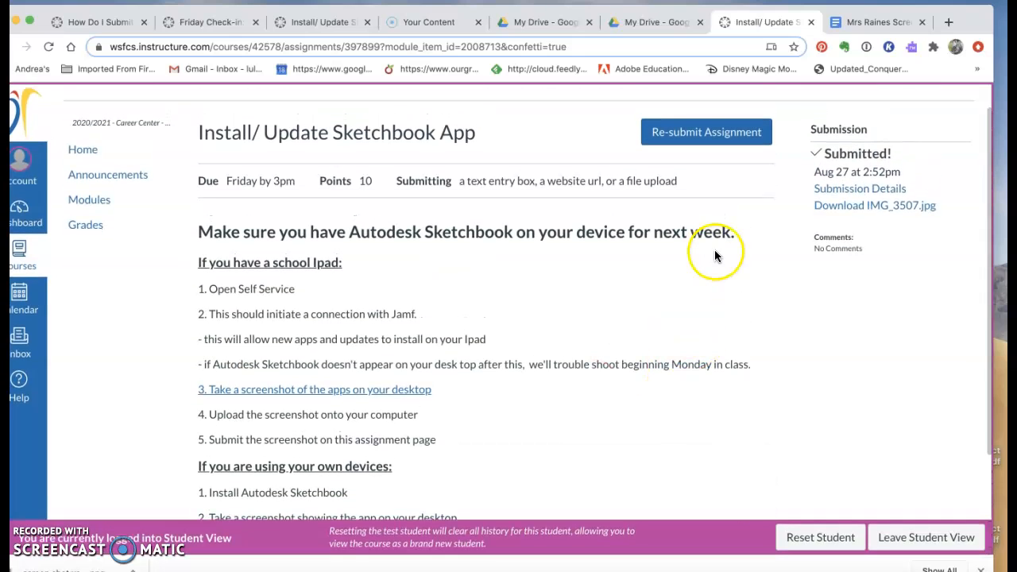
{"action": "left_click", "coordinate": [706, 132]}
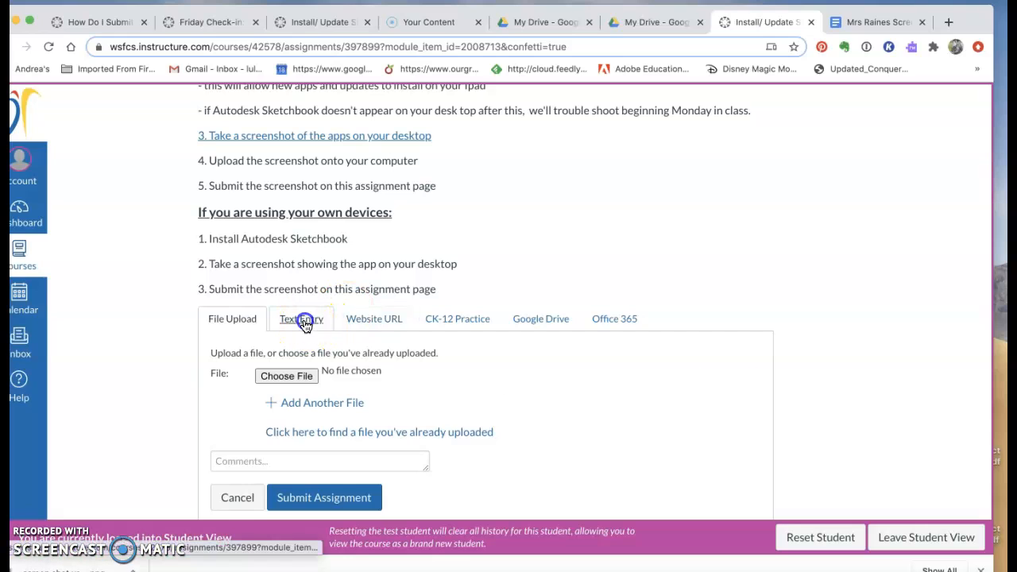
Choose the Website URL submission option, then move to the Mrs Raines Screenshot Google Doc
{"action": "left_click", "coordinate": [374, 318]}
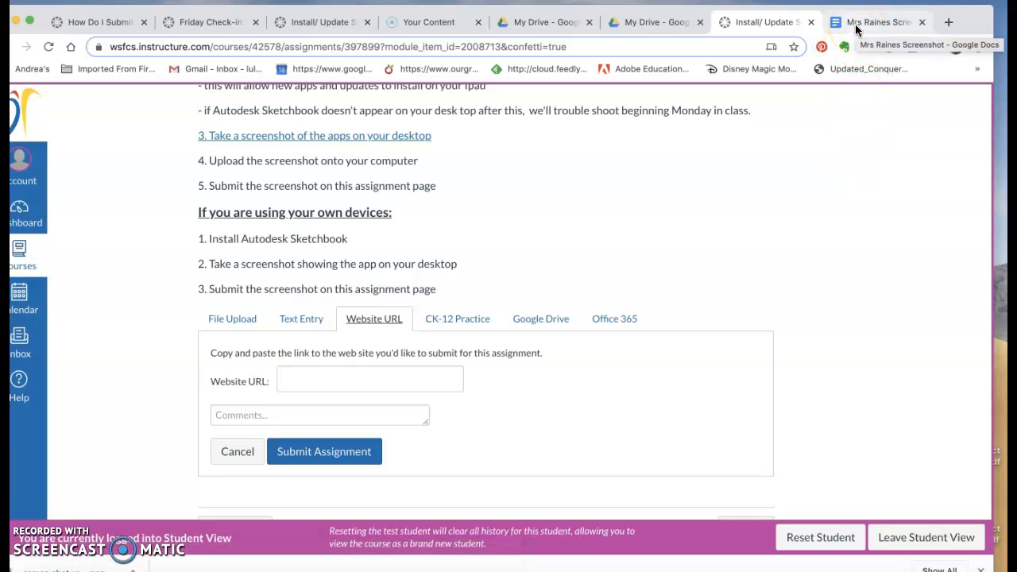
{"action": "left_click", "coordinate": [874, 22]}
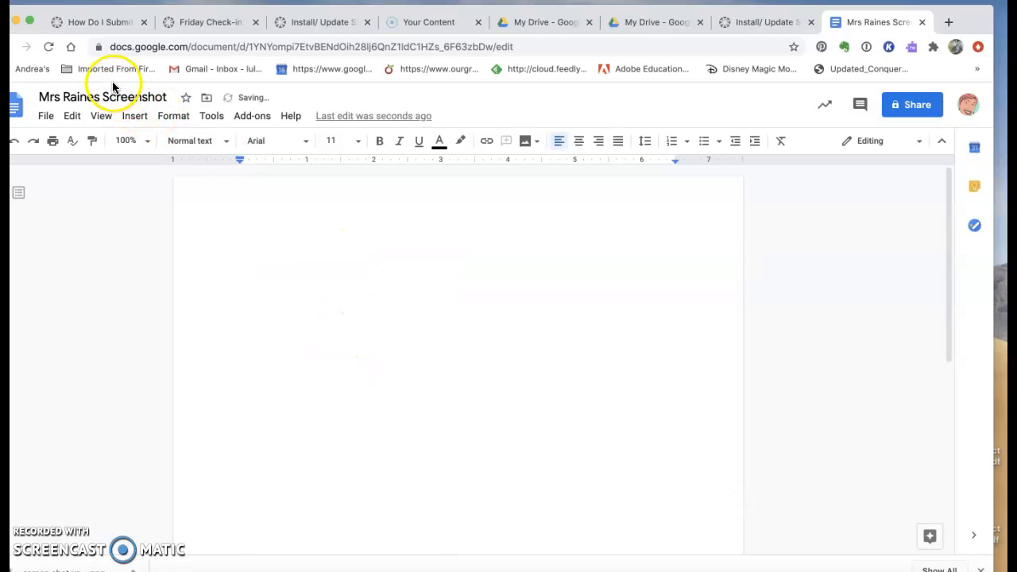
Rename the doc 'Mrs Raines Screenshot 8 26' and write 'This is my screen shot showing the home screen of my Ipad'
{"action": "left_click", "coordinate": [101, 97]}
{"action": "type", "text": " 8 26"}
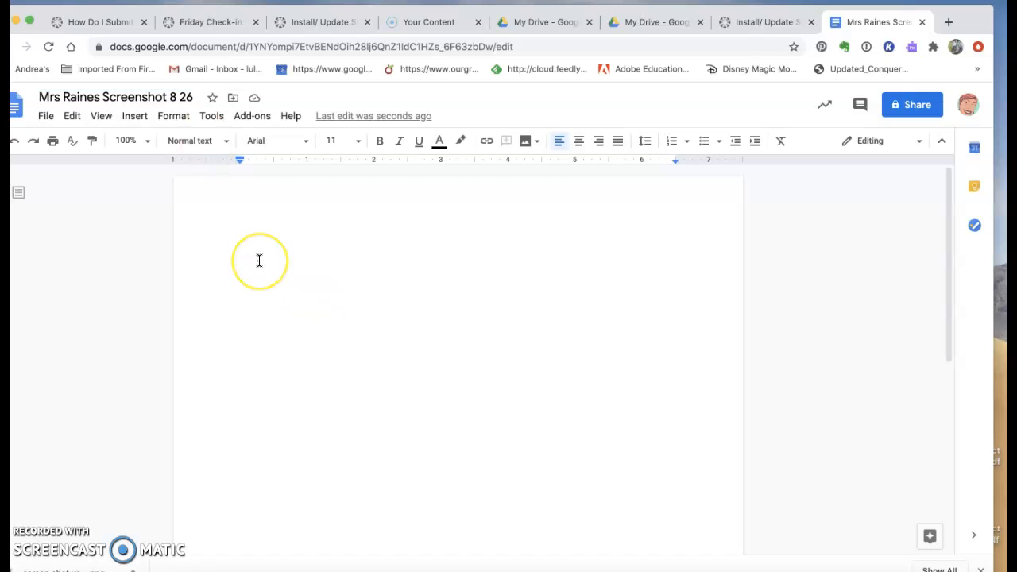
{"action": "type", "text": "This is"}
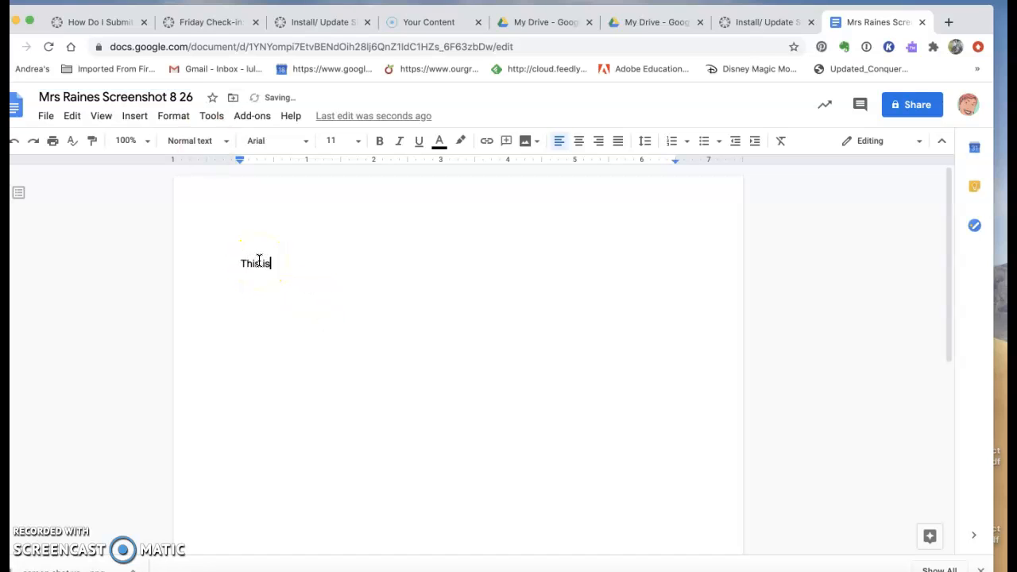
{"action": "type", "text": "my screen shot showing the home sc"}
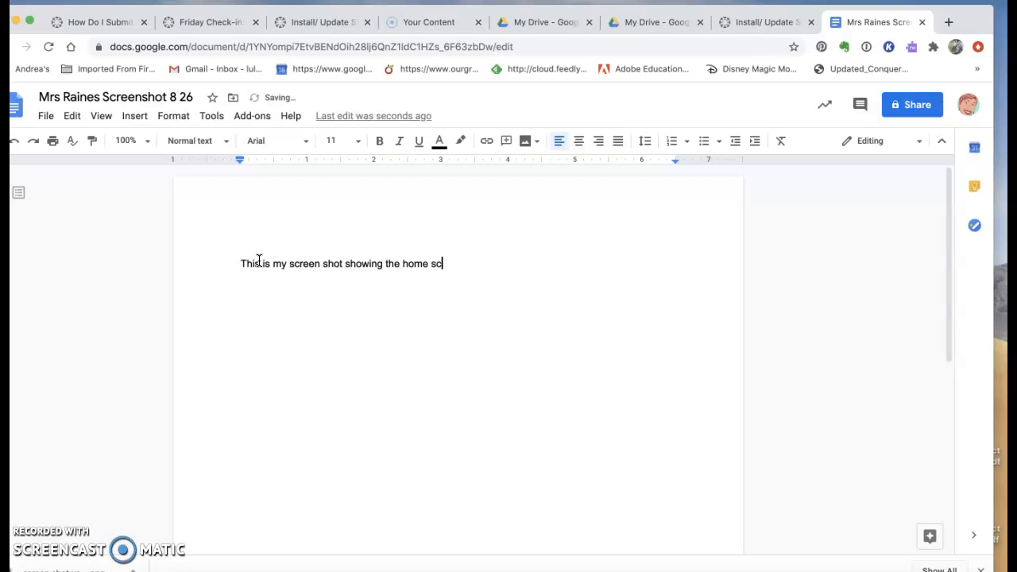
{"action": "type", "text": "een of my"}
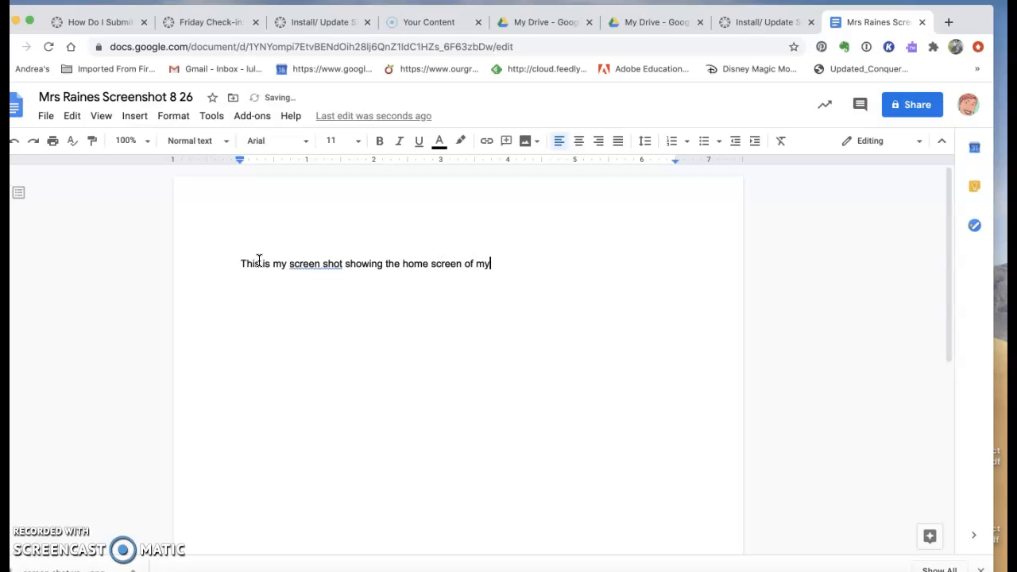
{"action": "type", "text": "Ipad"}
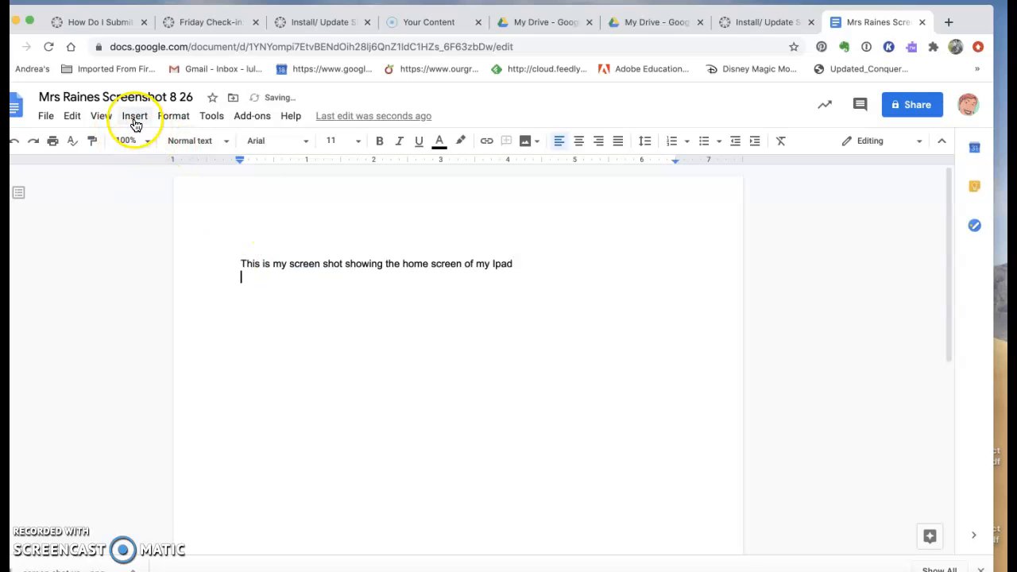
{"action": "left_click", "coordinate": [134, 115]}
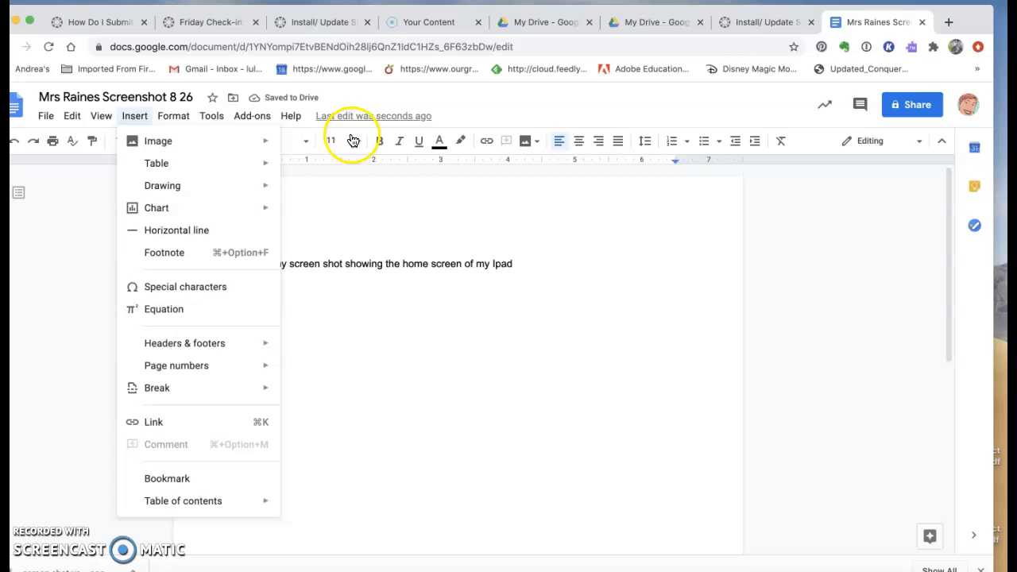
Upload the iPad screenshot from the Desktop into the doc below the caption
{"action": "left_click", "coordinate": [157, 140]}
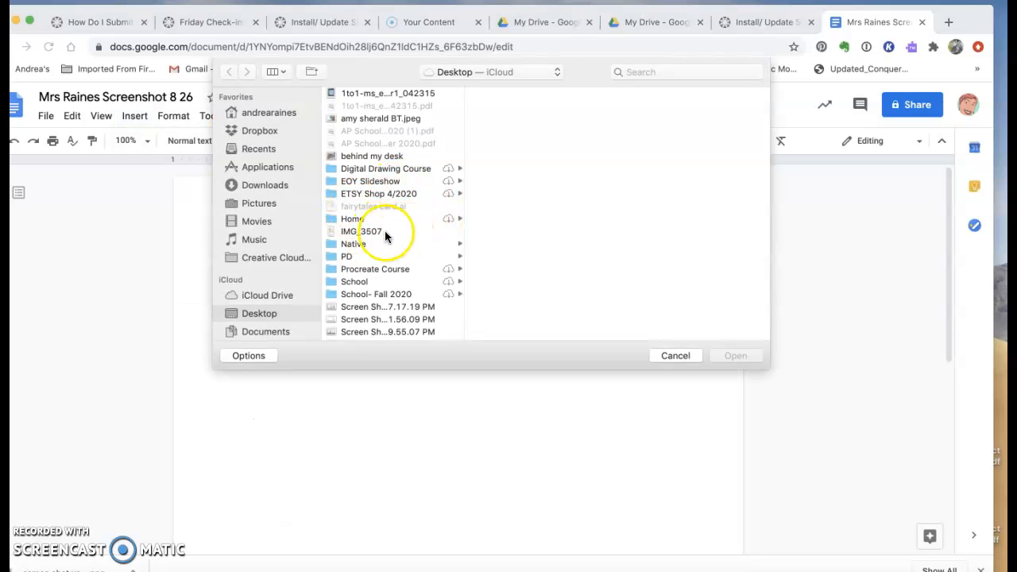
{"action": "left_click", "coordinate": [675, 356]}
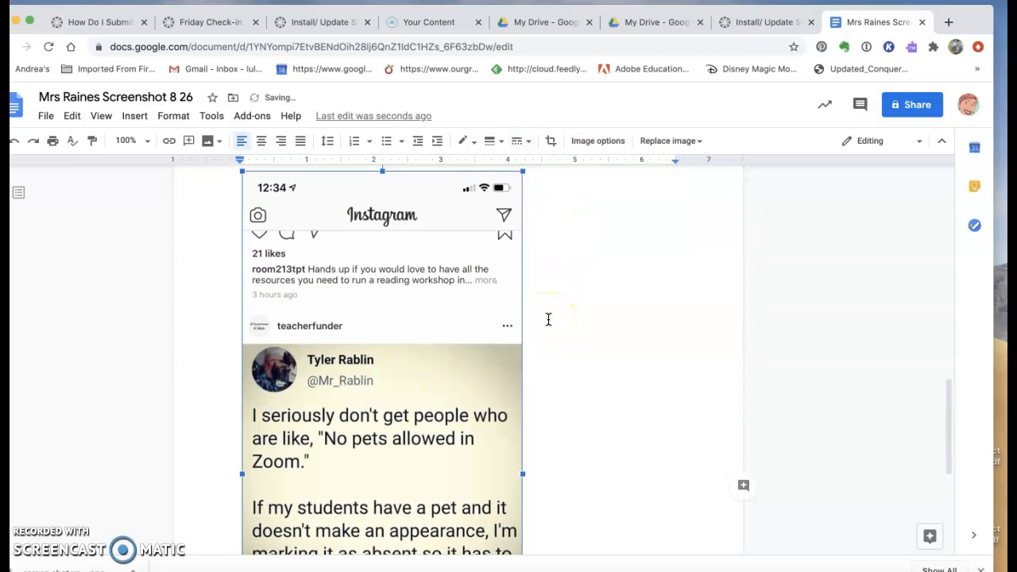
{"action": "scroll", "scroll_direction": "down", "scroll_amount": 3}
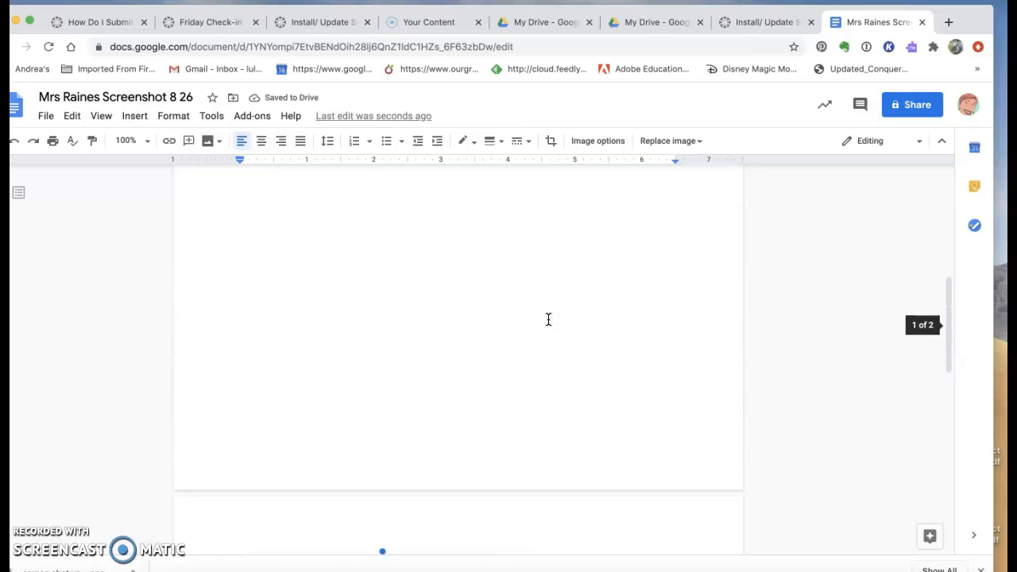
{"action": "scroll", "scroll_direction": "down", "scroll_amount": 3}
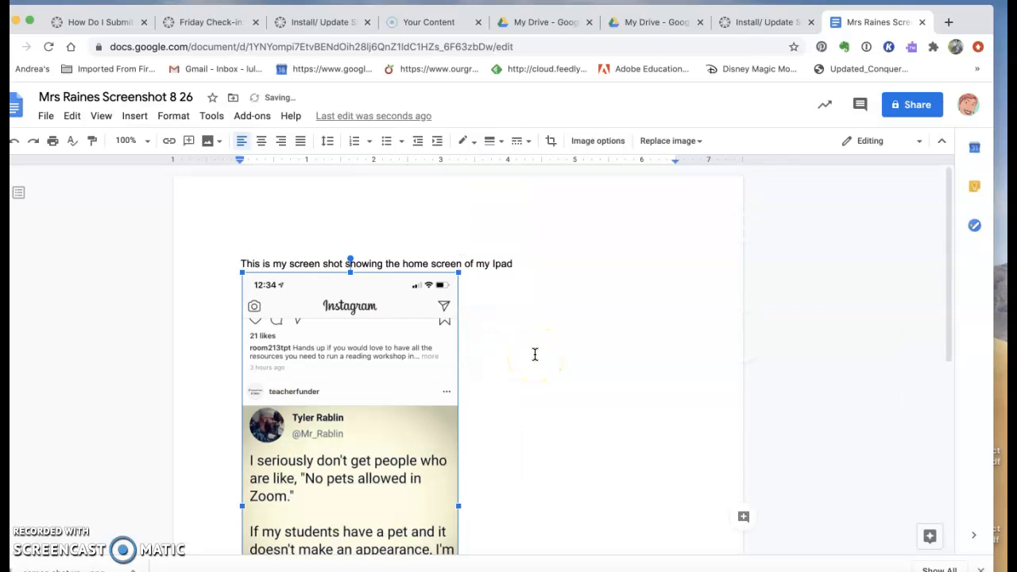
{"action": "scroll", "scroll_direction": "down", "scroll_amount": 3}
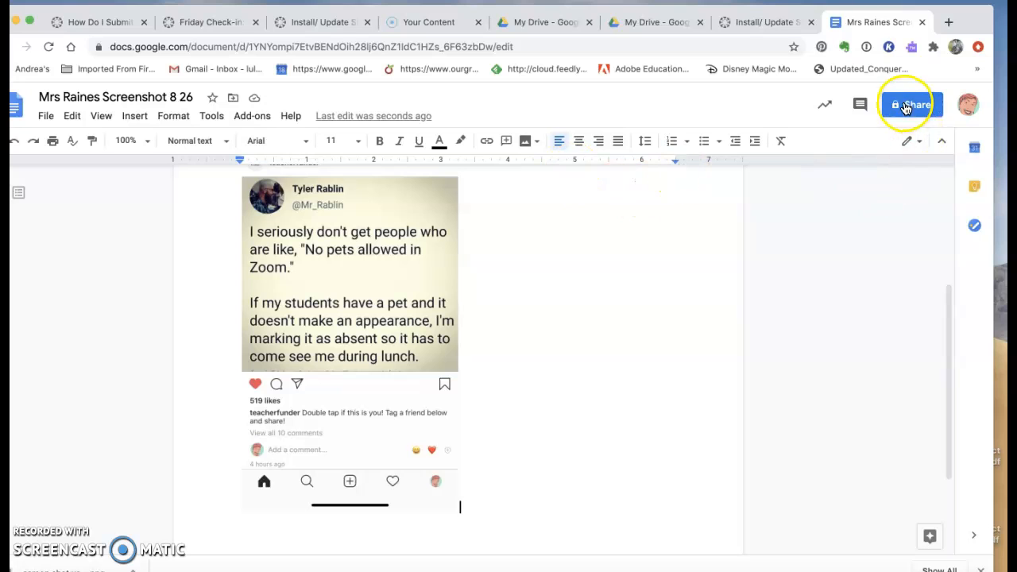
Copy the doc's sharing link and return to the Canvas assignment
{"action": "left_click", "coordinate": [912, 104]}
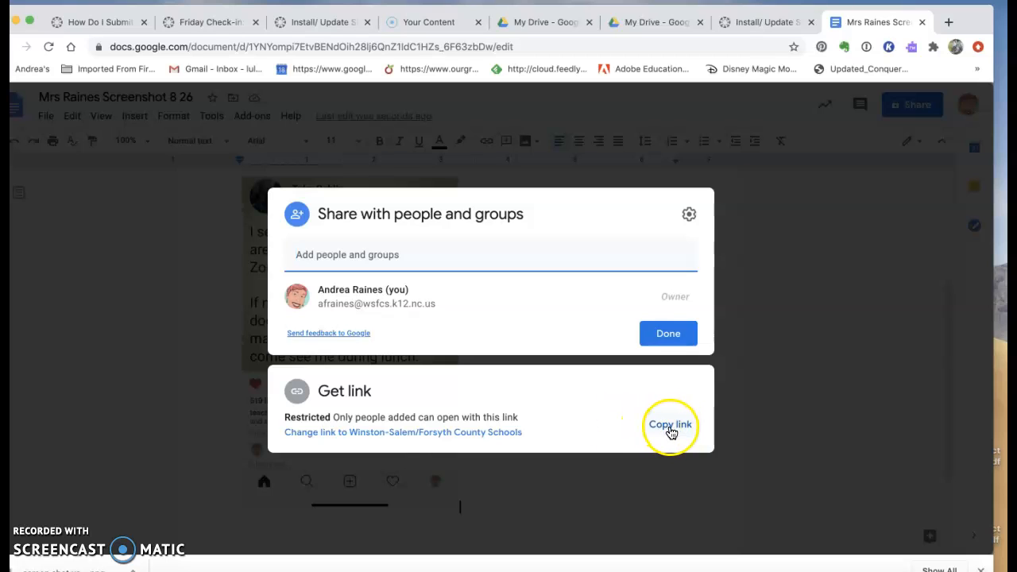
{"action": "left_click", "coordinate": [671, 425]}
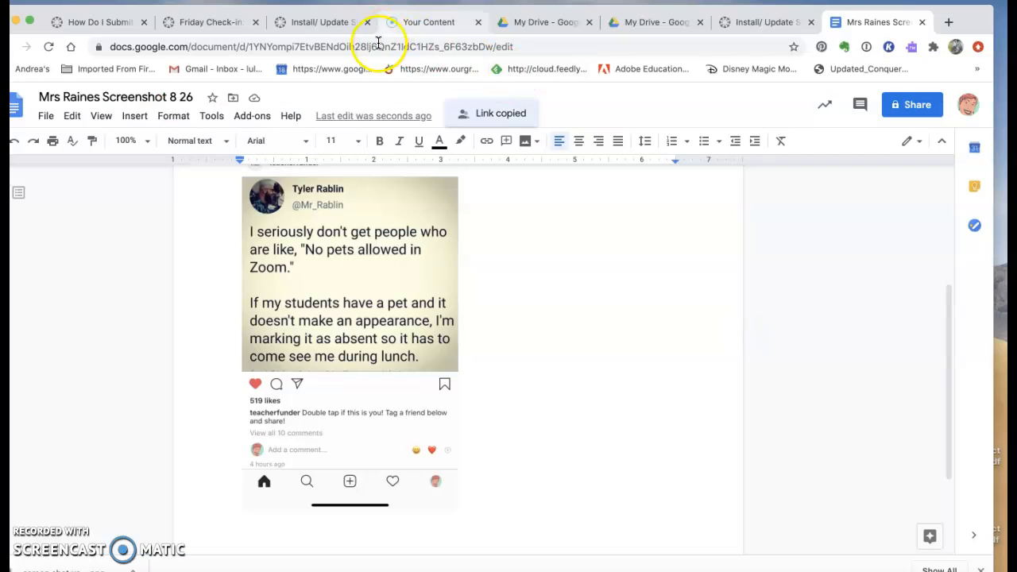
{"action": "left_click", "coordinate": [364, 46]}
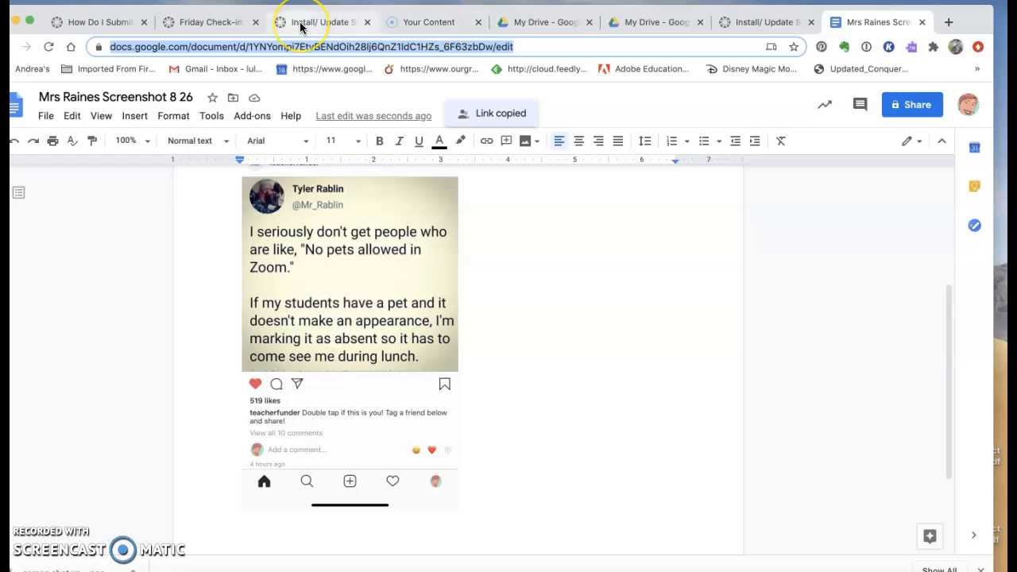
{"action": "left_click", "coordinate": [767, 23]}
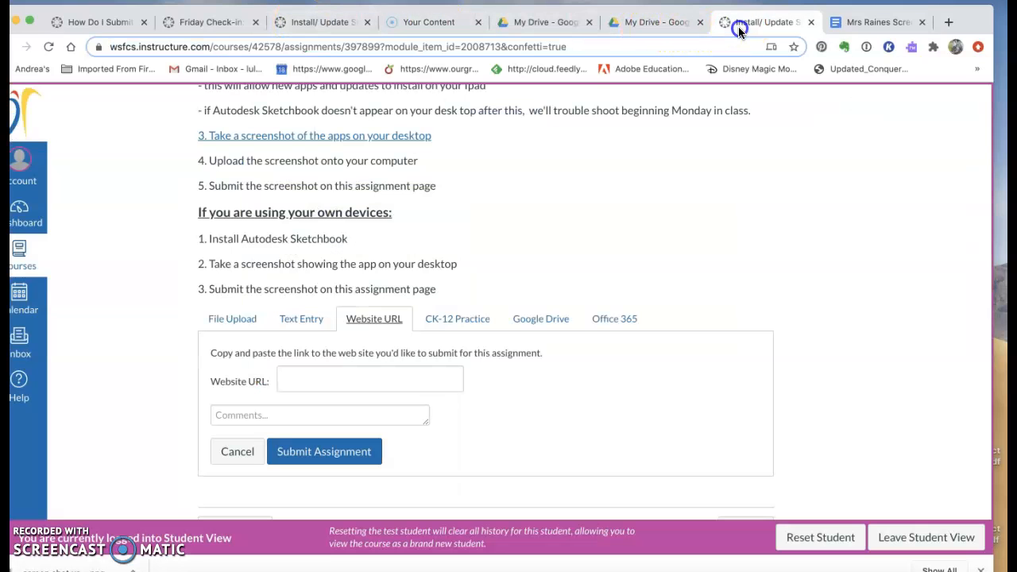
Paste the Google Doc link into the Website URL field, then choose the Google Drive option
{"action": "left_click", "coordinate": [369, 378]}
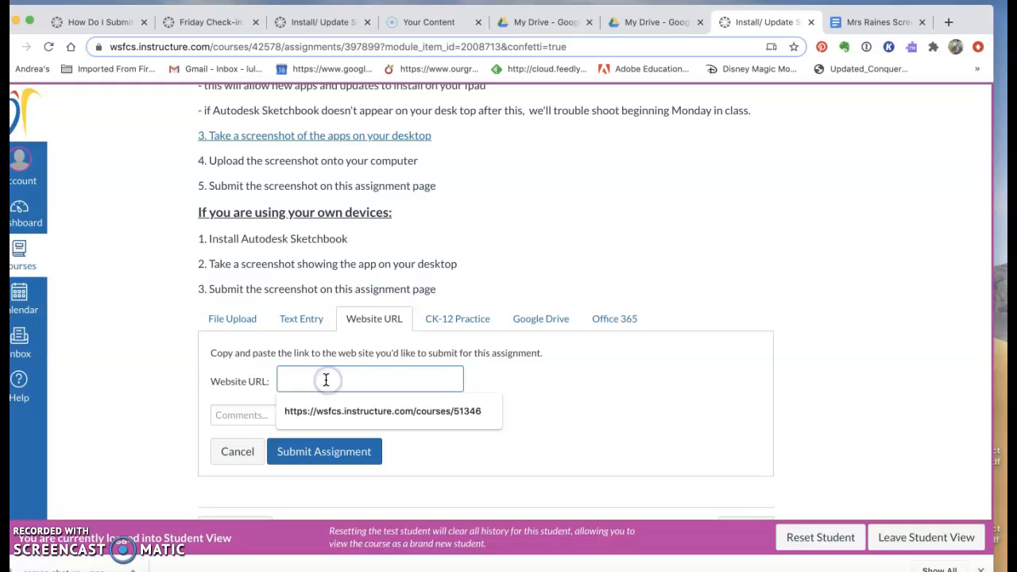
{"action": "type", "text": "!1ldC1HZs_6F63zbDw/edit?usp=sharing"}
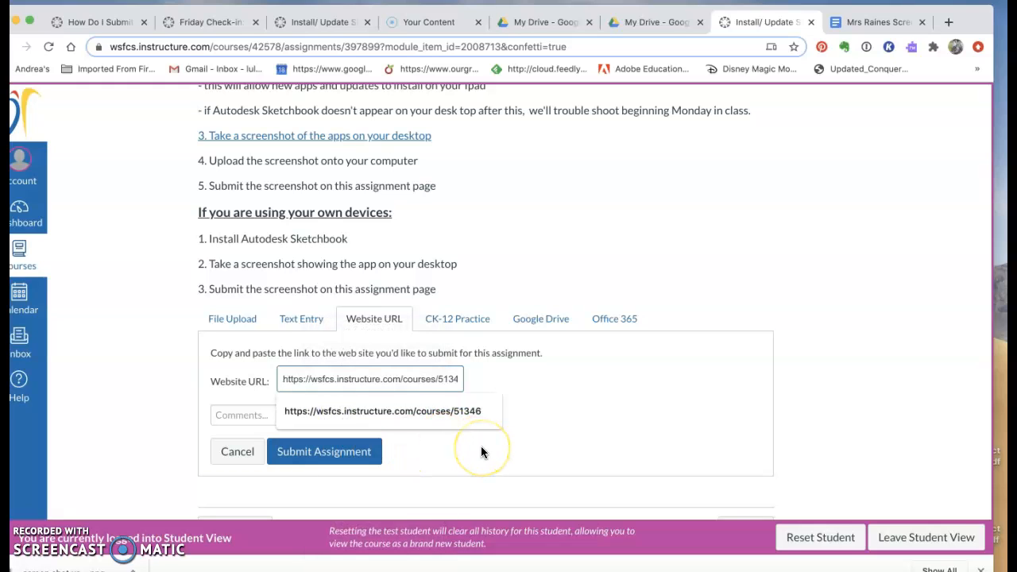
{"action": "mouse_move", "coordinate": [540, 318]}
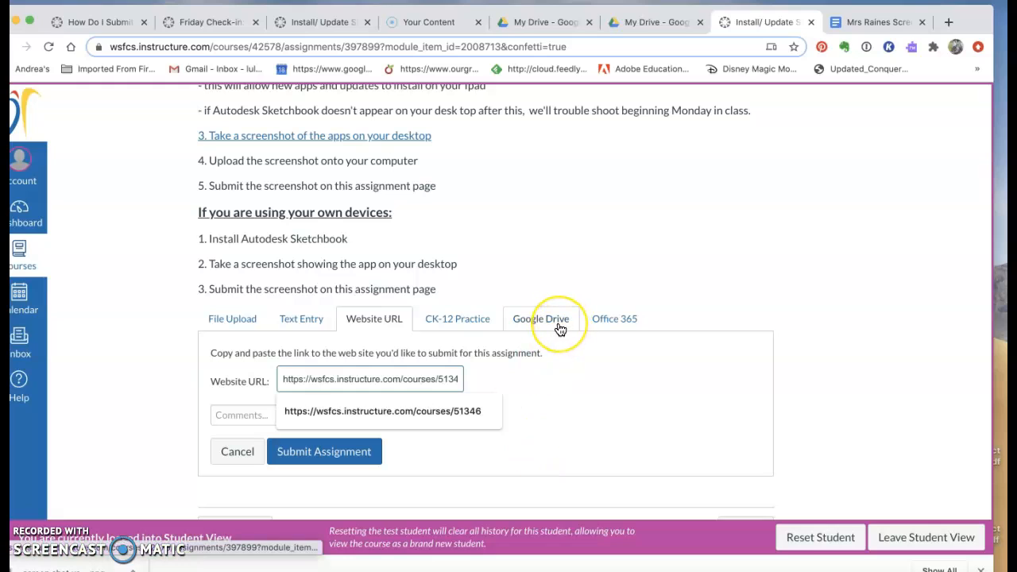
{"action": "left_click", "coordinate": [540, 318]}
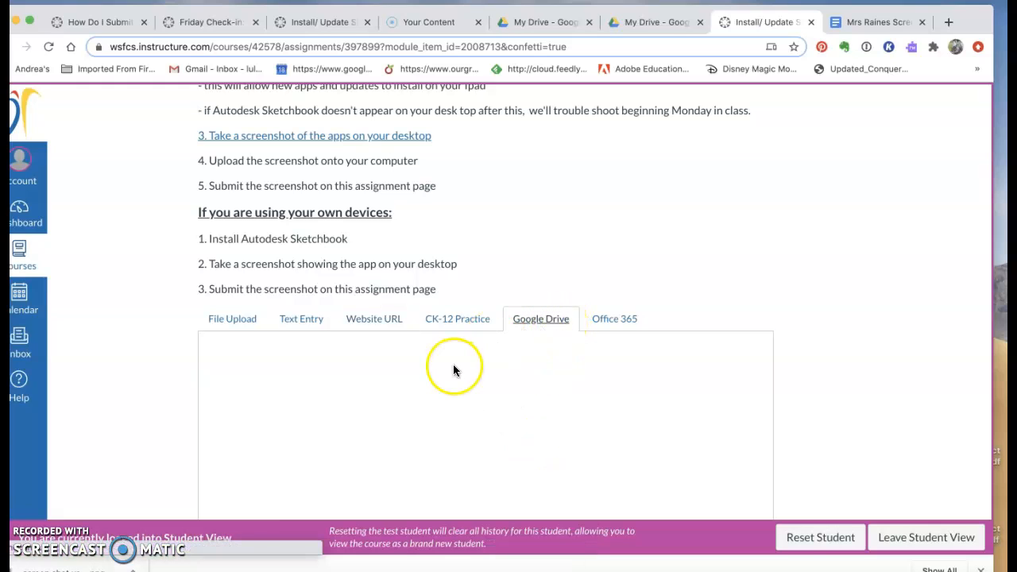
{"action": "left_click", "coordinate": [540, 318]}
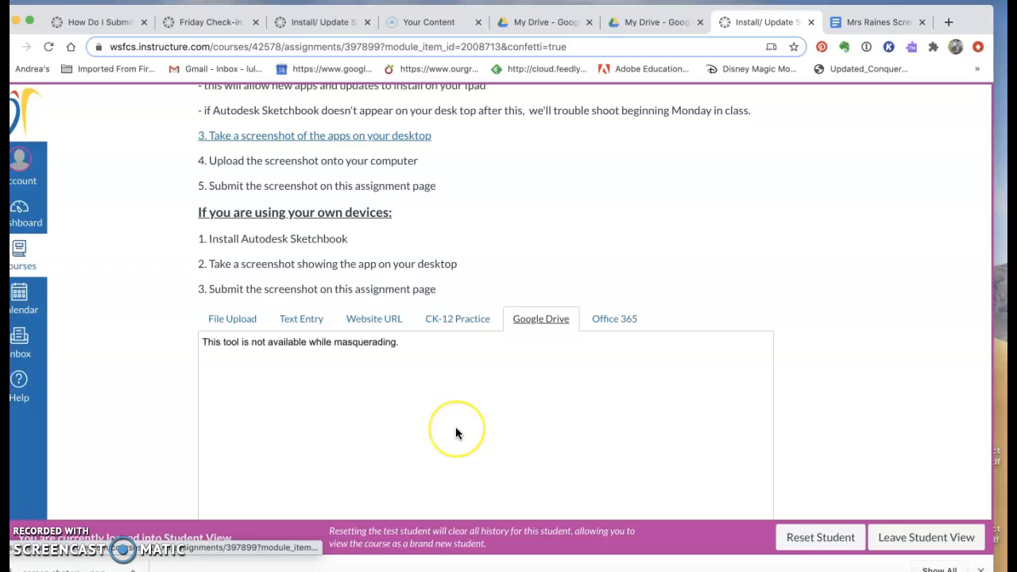
{"action": "mouse_move", "coordinate": [445, 432]}
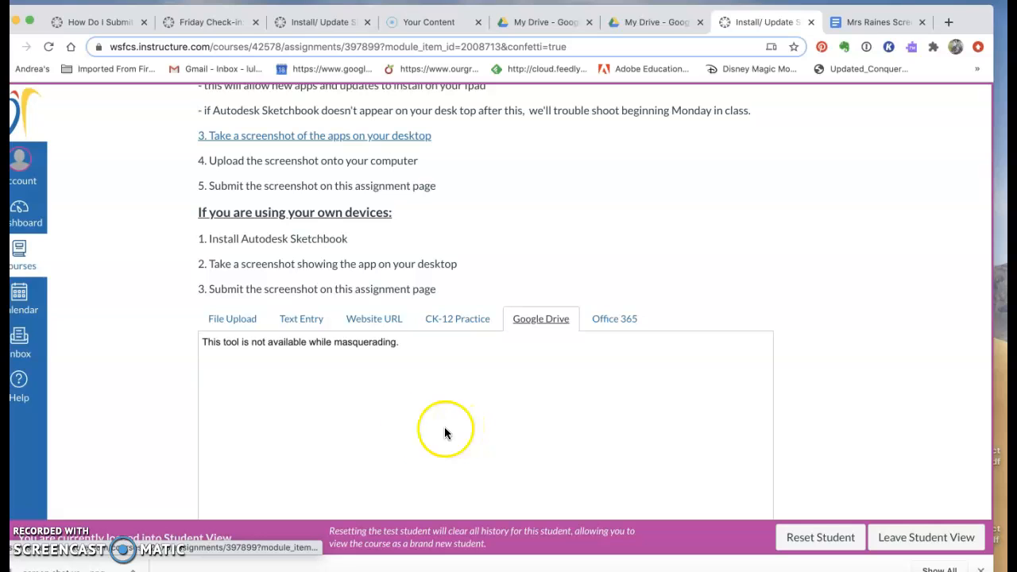
{"action": "mouse_move", "coordinate": [575, 368]}
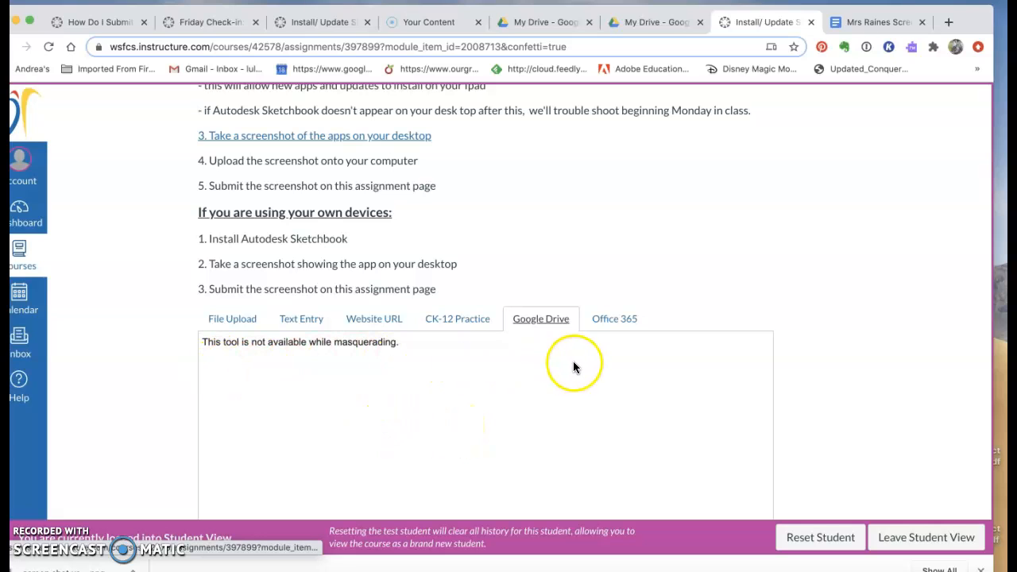
{"action": "mouse_move", "coordinate": [251, 391]}
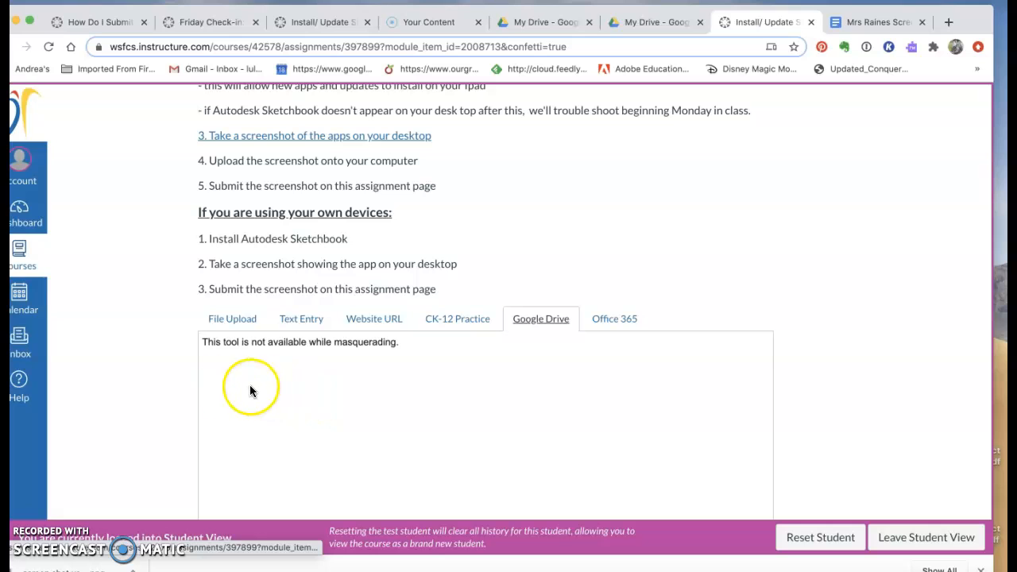
{"action": "scroll", "scroll_direction": "down", "scroll_amount": 3}
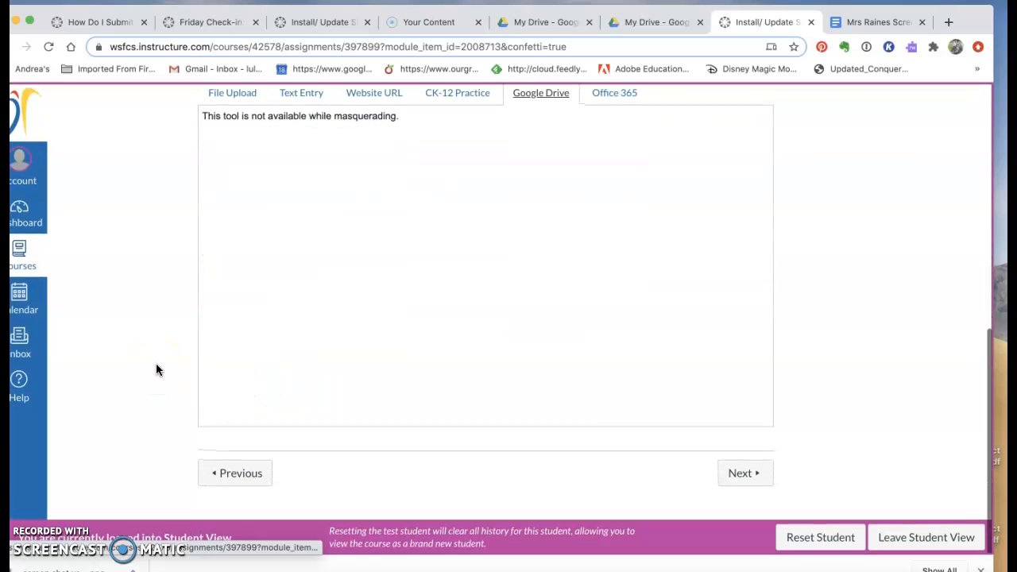